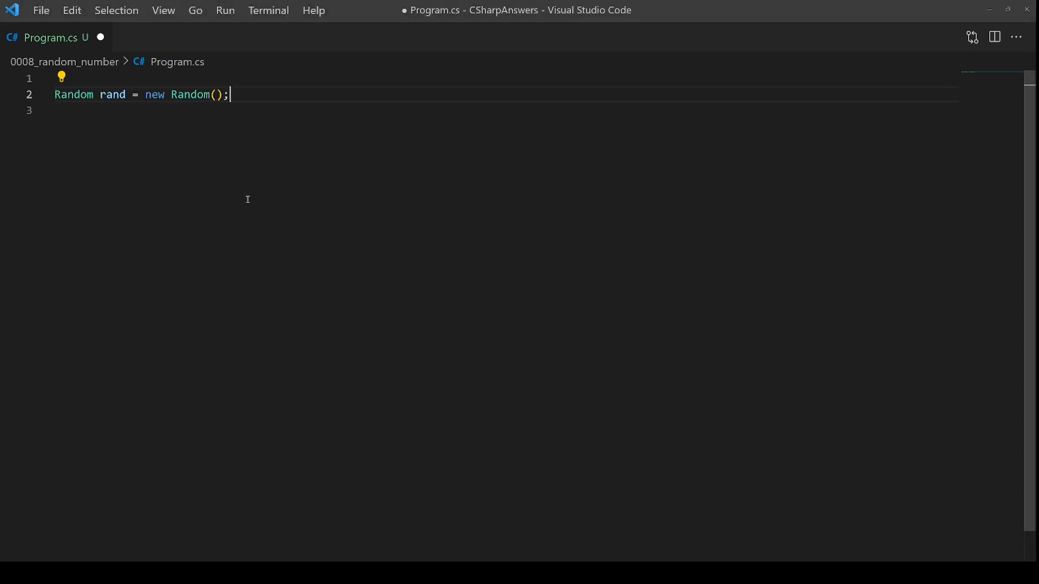
pyautogui.moveTo(252, 254)
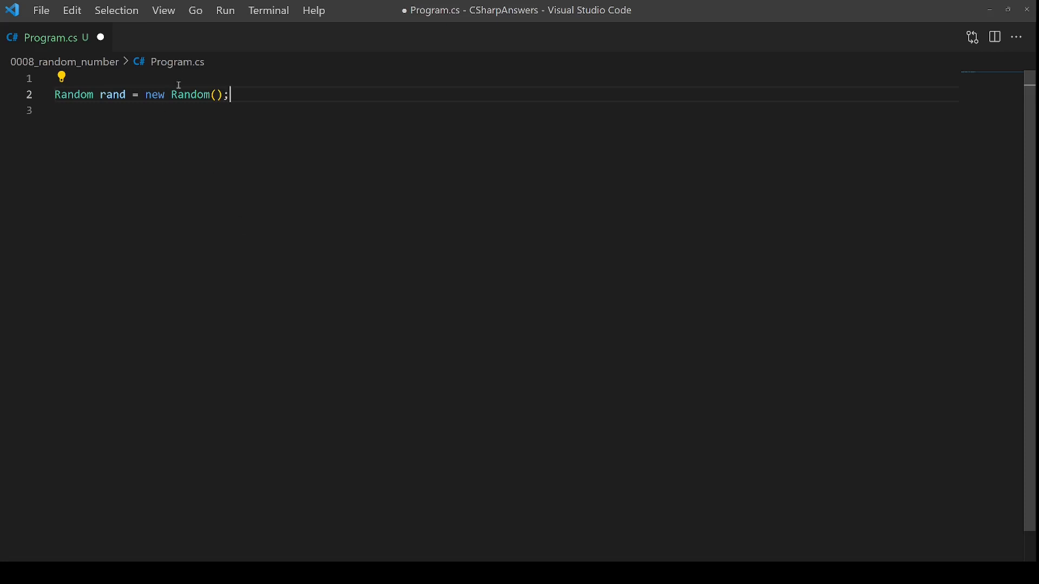
# Step: Write the comment '// >= 0 && < int.MaxValue' above the AnyPositive declaration using rand.Next()
pyautogui.doubleClick(191, 94)
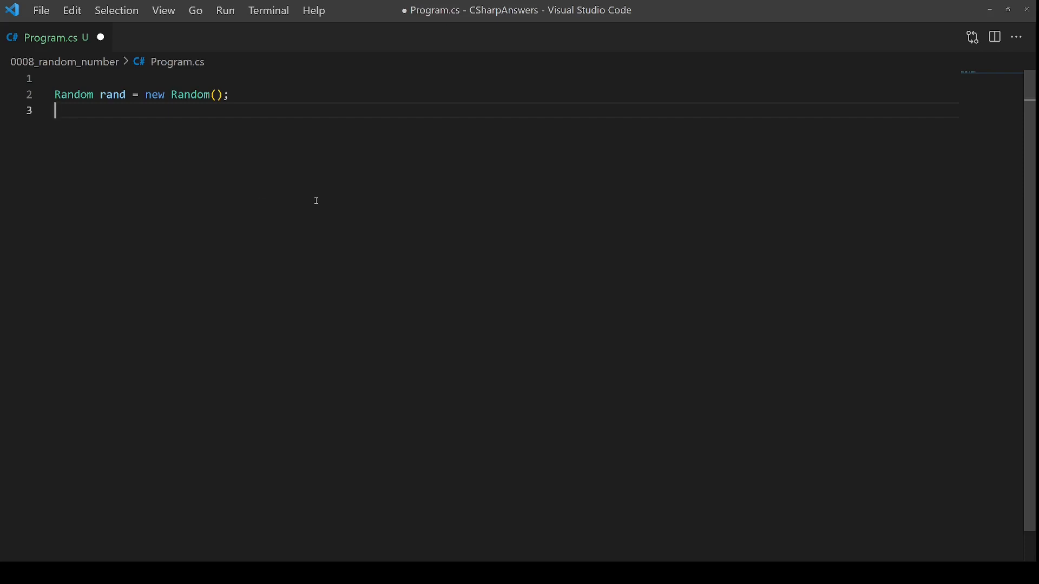
pyautogui.moveTo(197, 202)
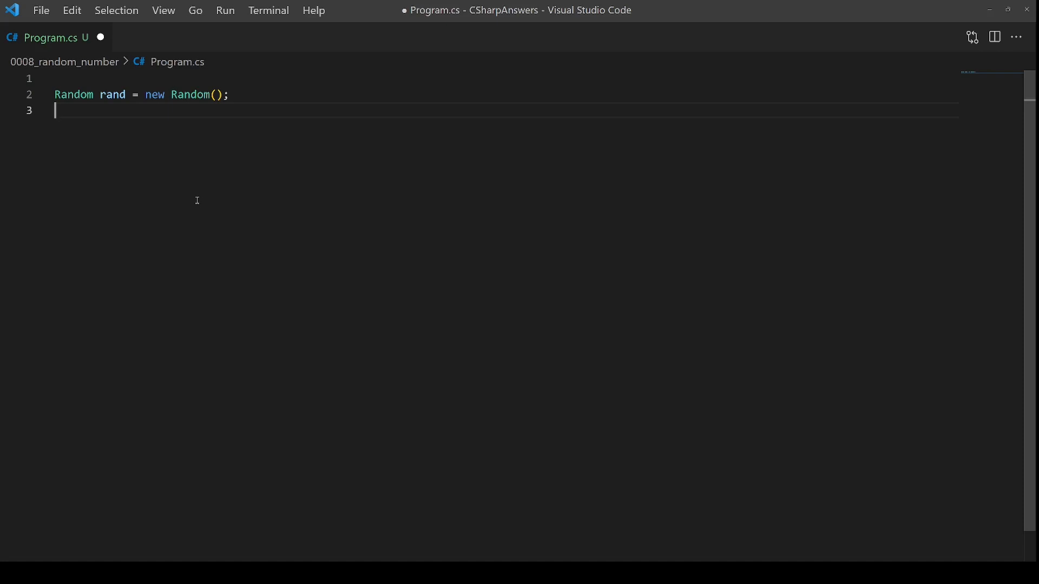
pyautogui.moveTo(345, 300)
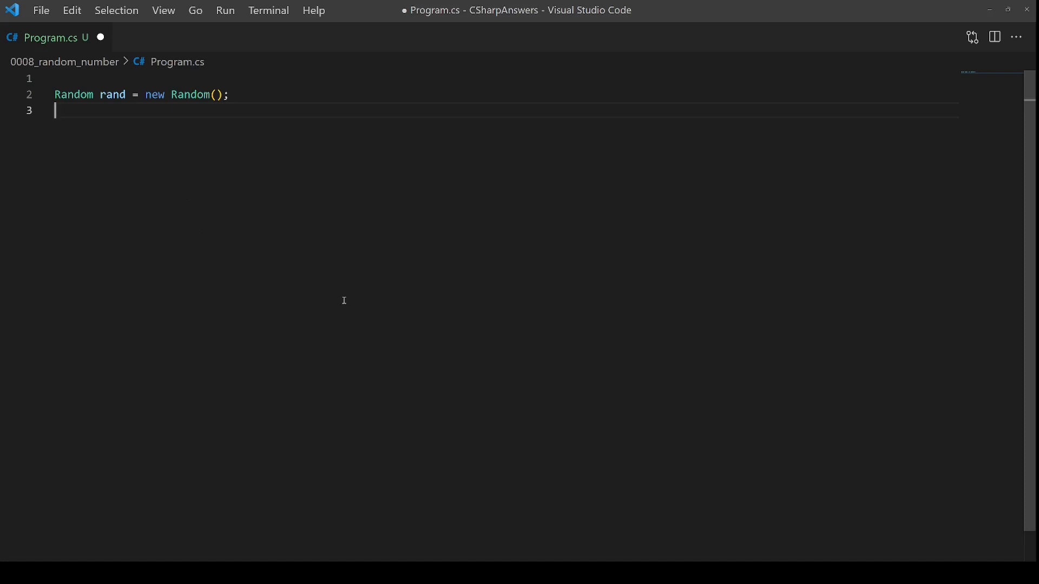
pyautogui.moveTo(354, 369)
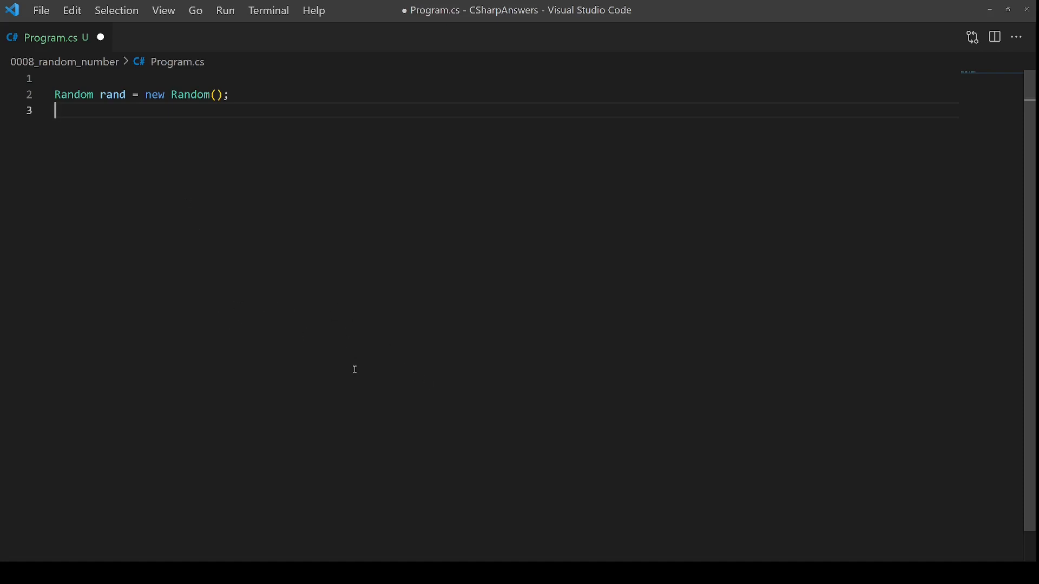
pyautogui.write('// >= 0 && < int.MaxValue')
pyautogui.write('int AnyPositive = rand.Next();')
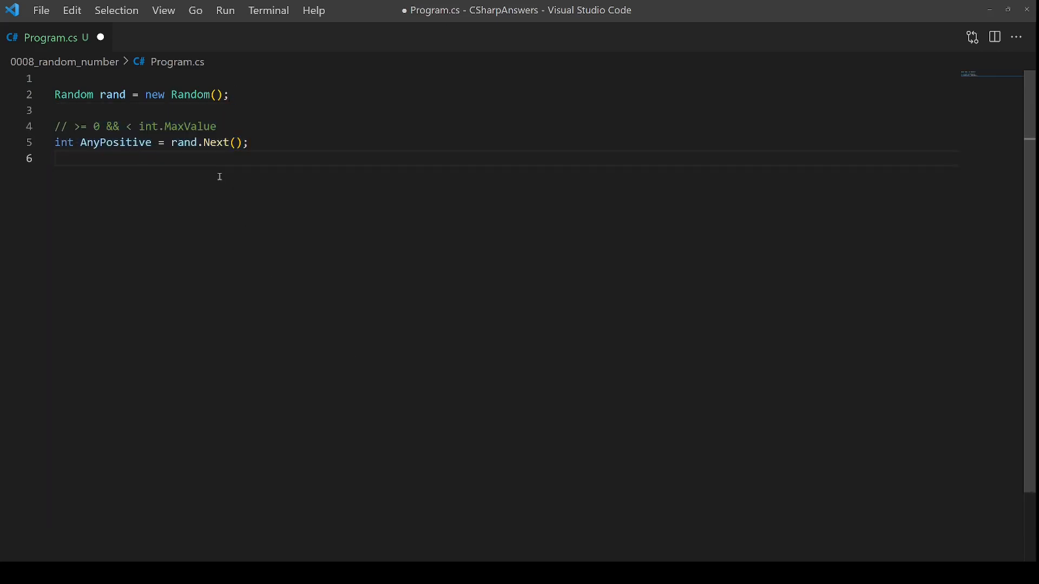
pyautogui.doubleClick(217, 142)
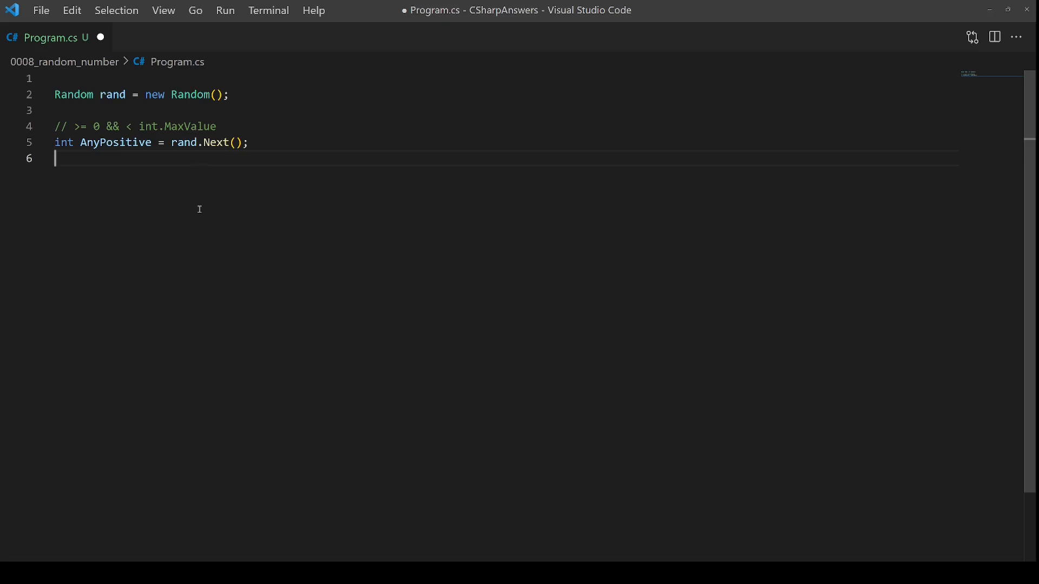
pyautogui.moveTo(93, 131)
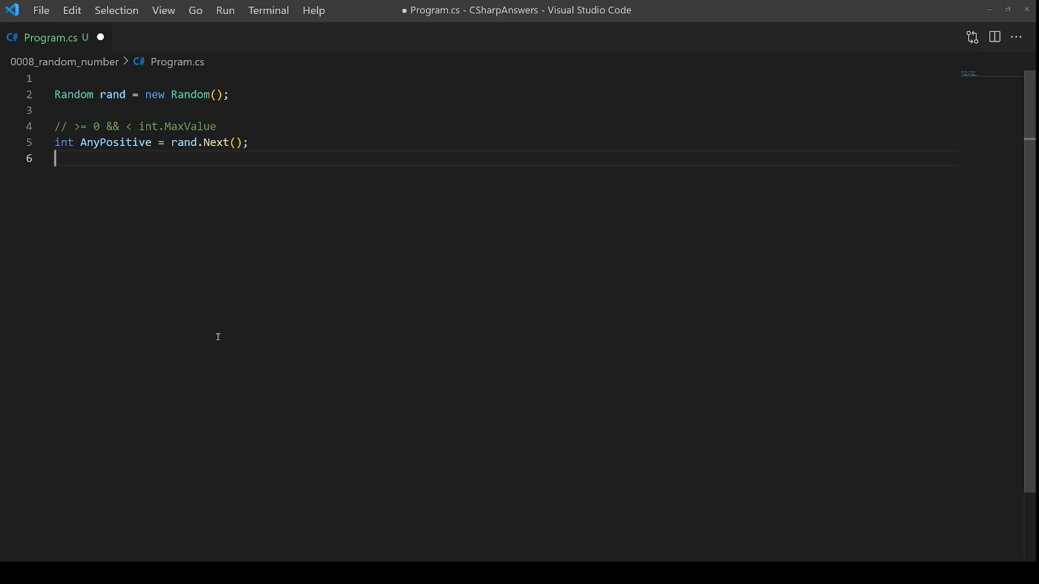
# Step: Write '// >= 1024 && < int.MaxValue' above AlmostAnyPostive = rand.Next(1024)
pyautogui.write('// >= 1024 && < int.MaxValue')
pyautogui.write('int AlmostAnyPostive = rand.Next(1024);')
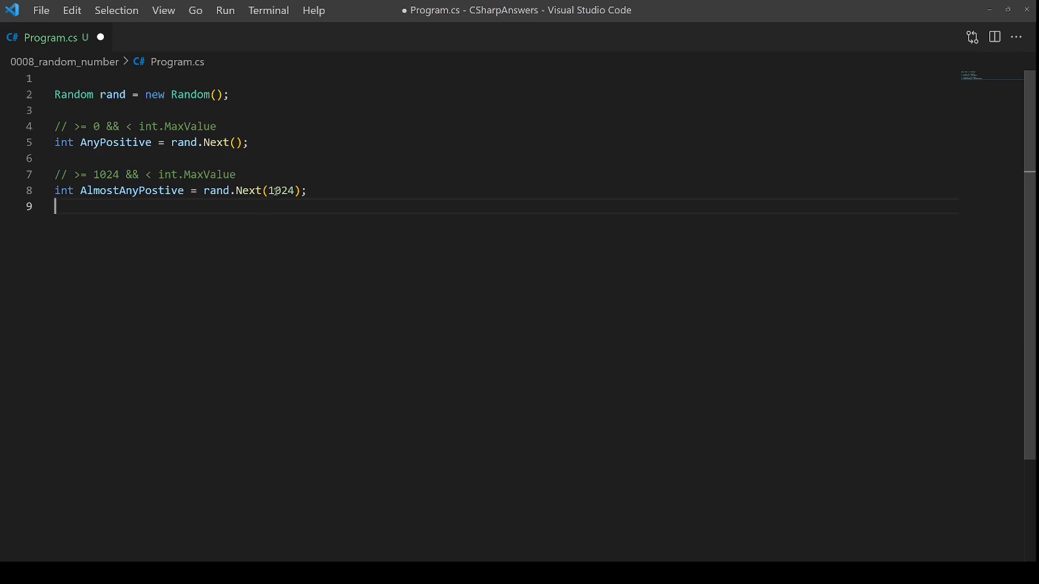
pyautogui.doubleClick(279, 190)
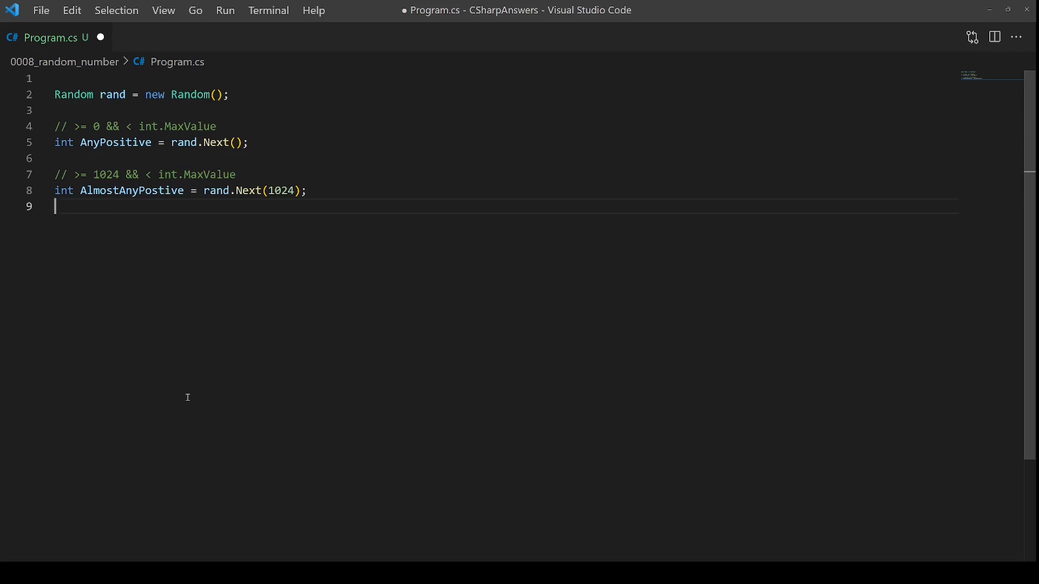
# Step: Write the comment '// >= 1 && < 7' for DiceRoll = rand.Next(1, 7)
pyautogui.write('// >= 1 && < 7')
pyautogui.write('int DiceRoll = rand.Next(1, 7);')
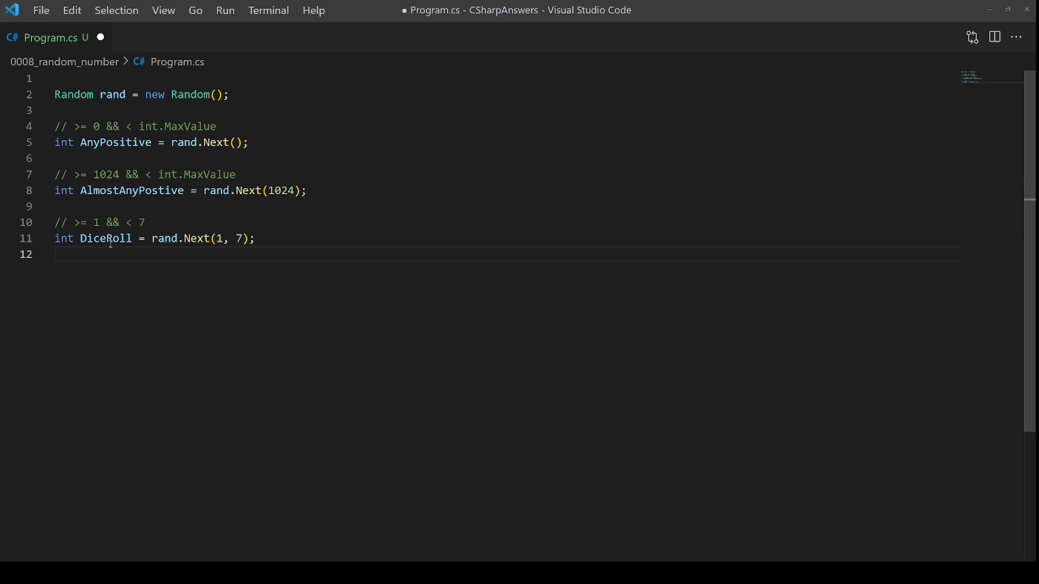
pyautogui.moveTo(151, 221)
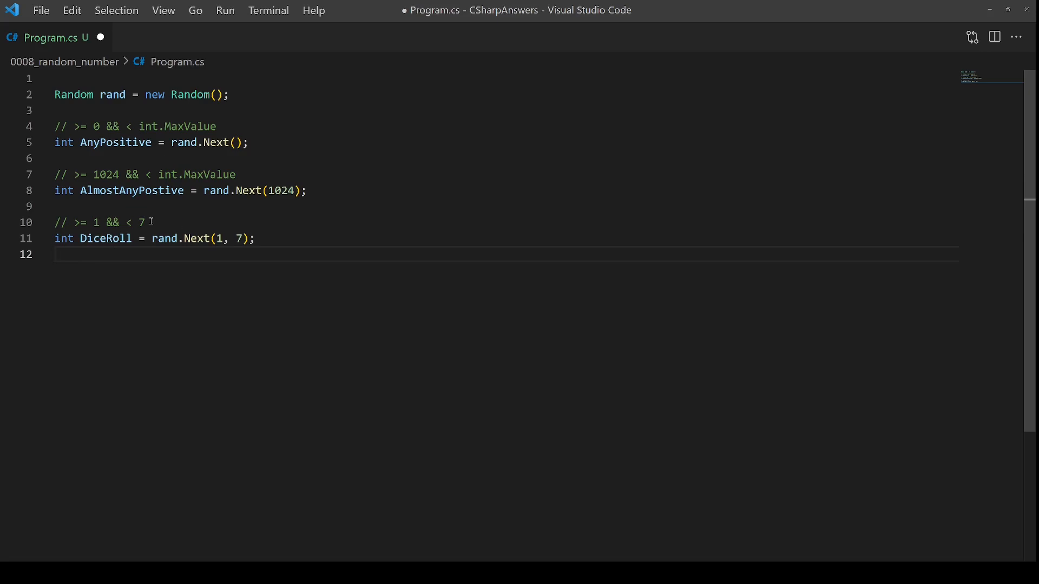
pyautogui.moveTo(269, 365)
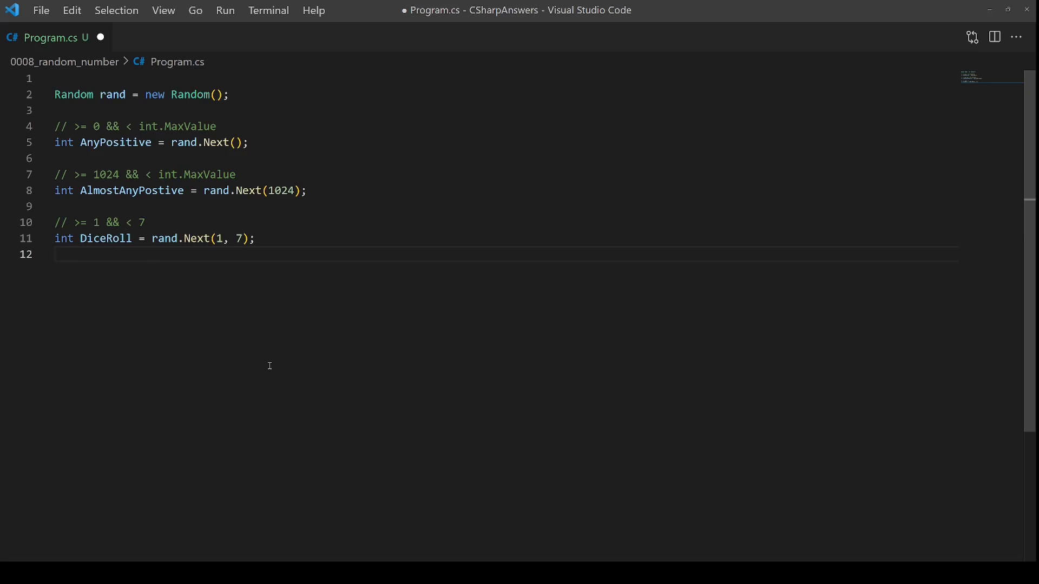
pyautogui.moveTo(288, 405)
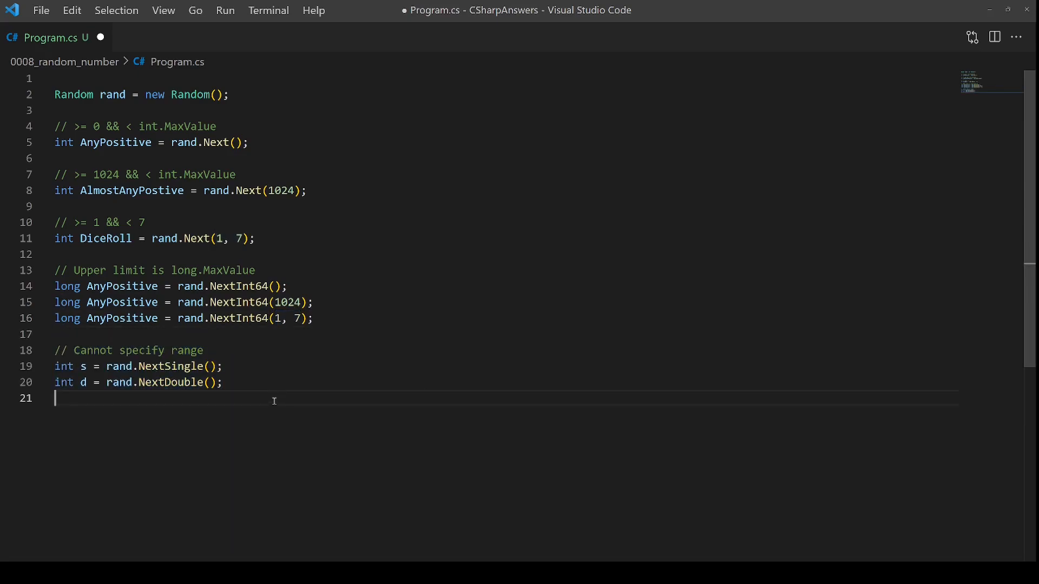
pyautogui.moveTo(179, 366)
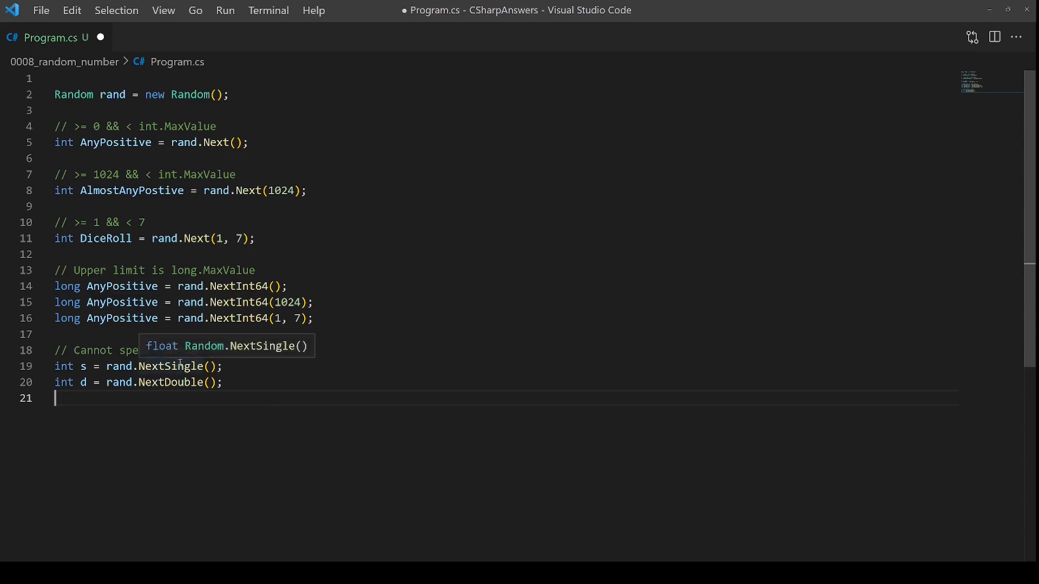
pyautogui.moveTo(358, 425)
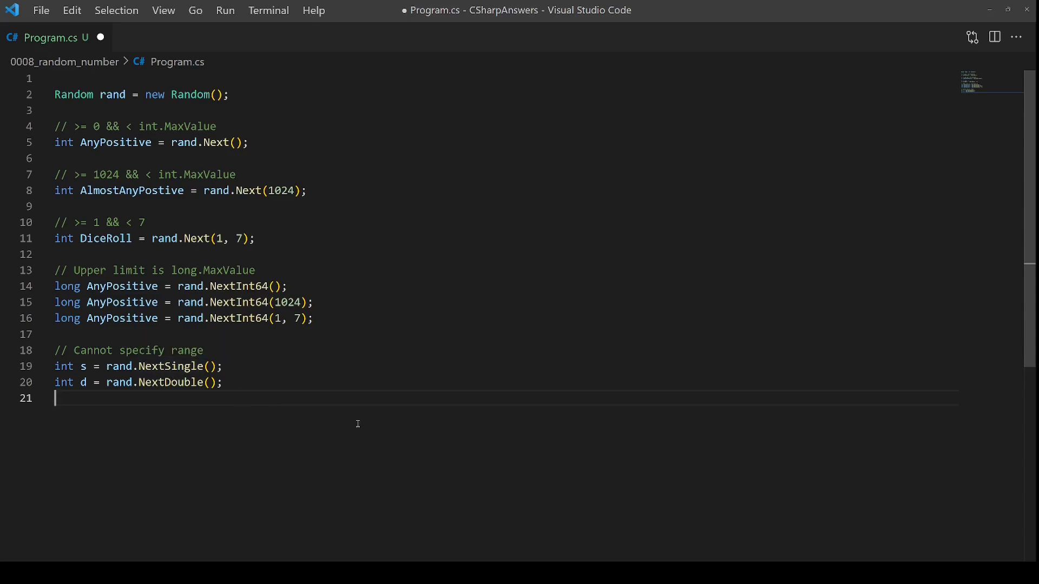
pyautogui.moveTo(314, 388)
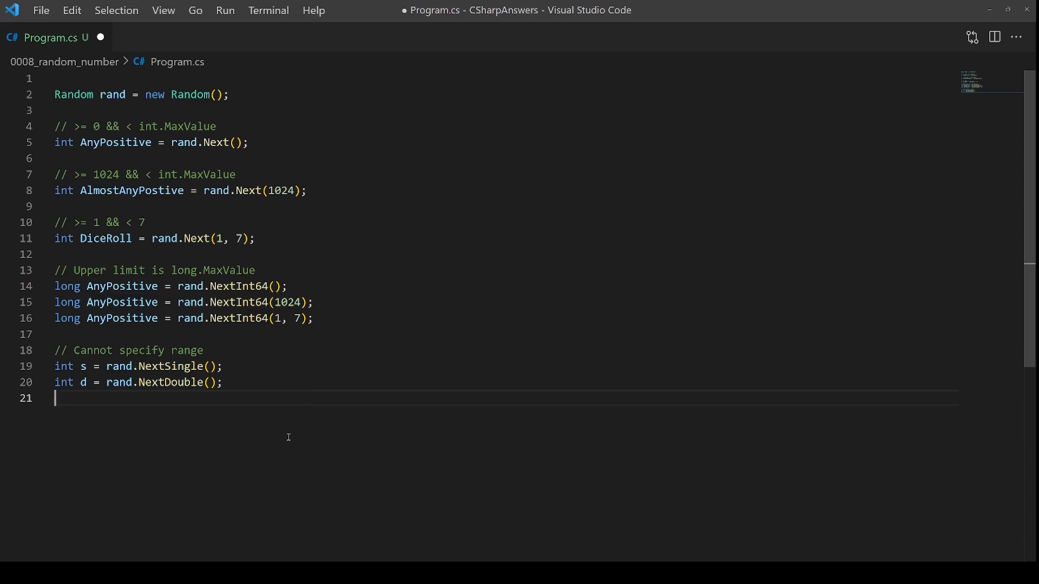
# Step: Reveal the byte[8] array filled by rand.NextBytes and clear its selection
pyautogui.scroll(-3)
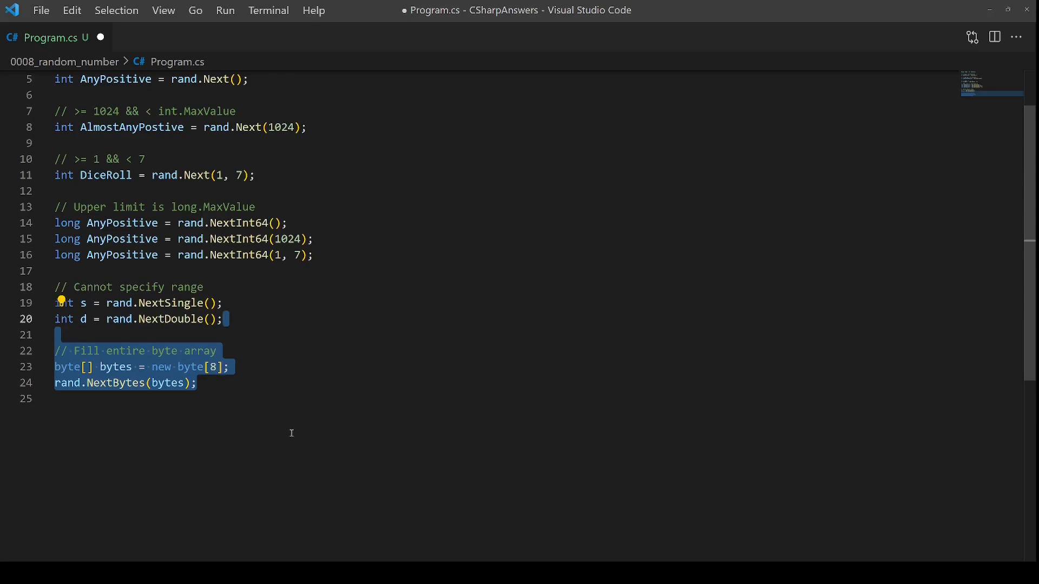
pyautogui.moveTo(301, 436)
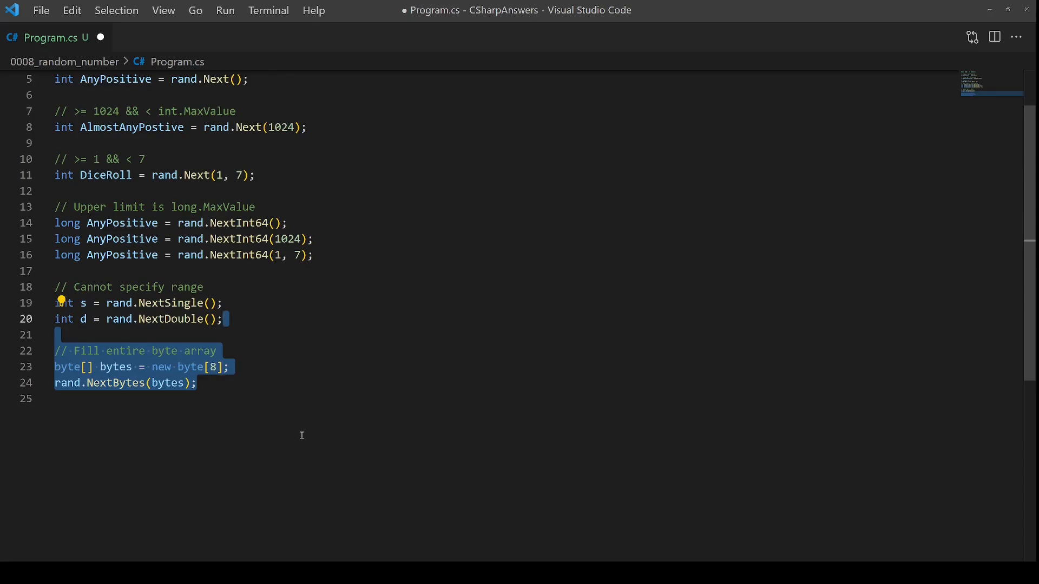
pyautogui.click(197, 383)
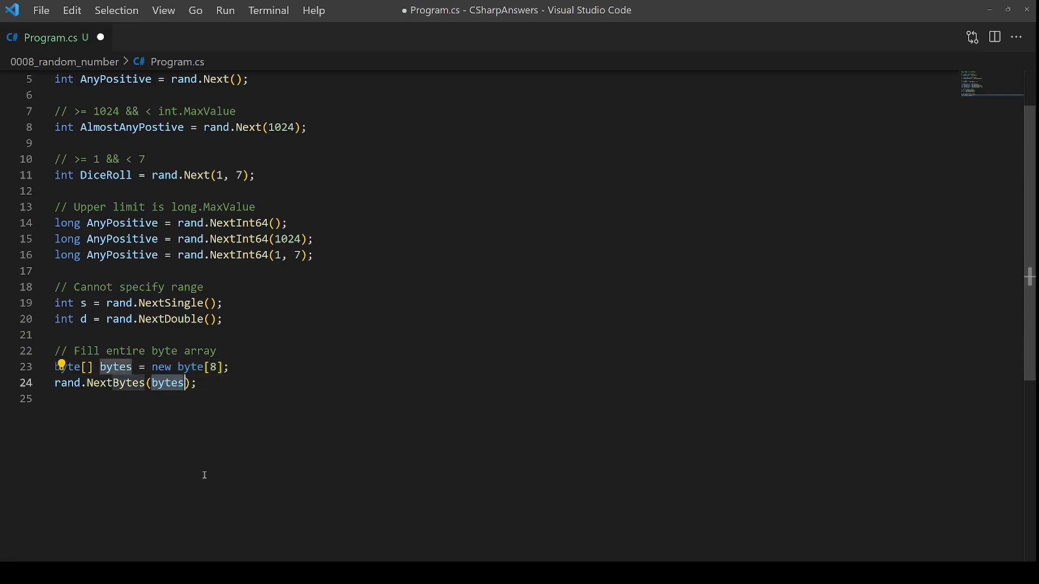
pyautogui.moveTo(223, 468)
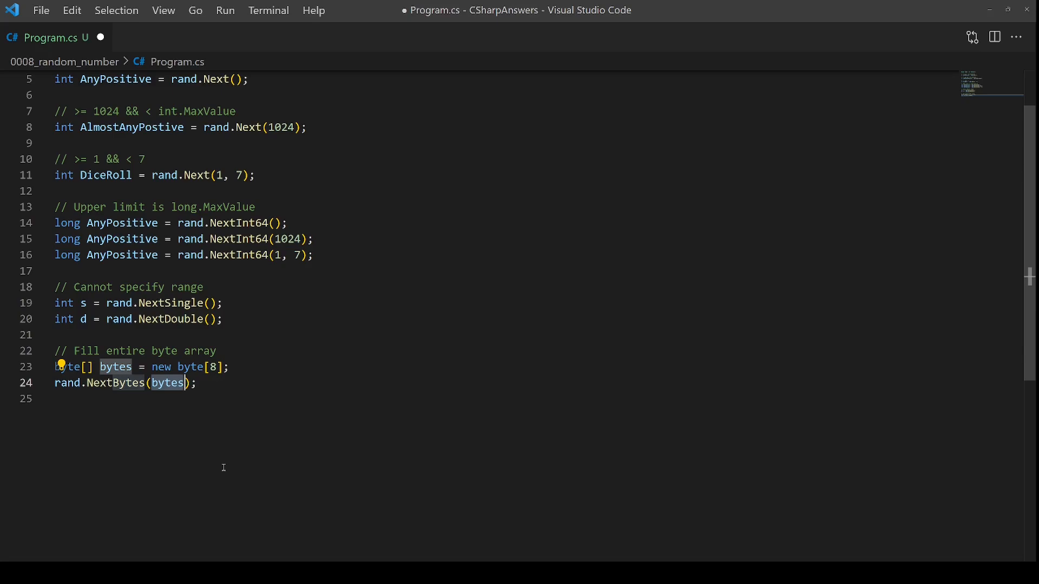
pyautogui.moveTo(326, 461)
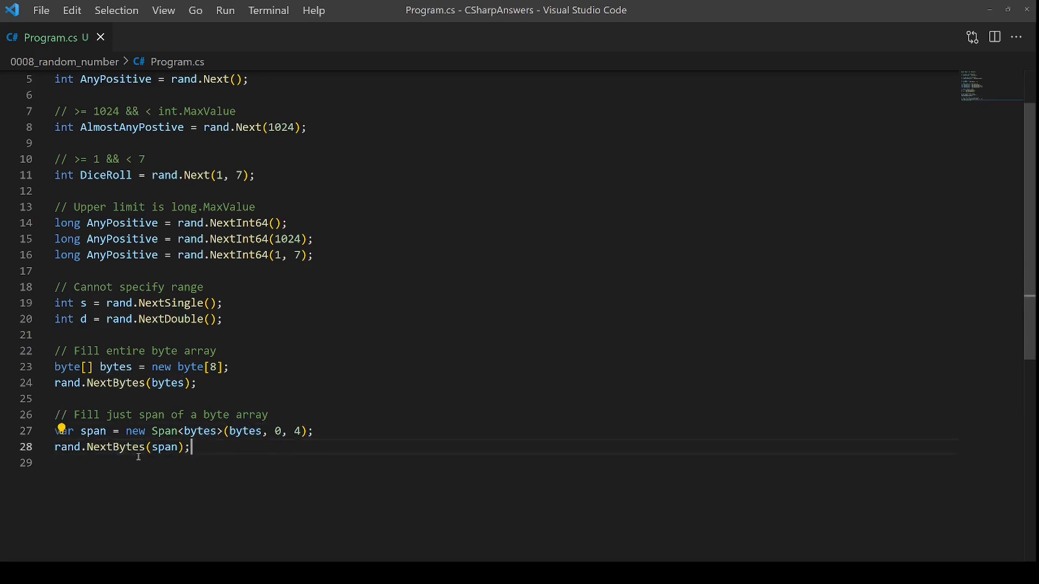
# Step: Highlight every use of the four-byte span variable passed to rand.NextBytes
pyautogui.doubleClick(164, 447)
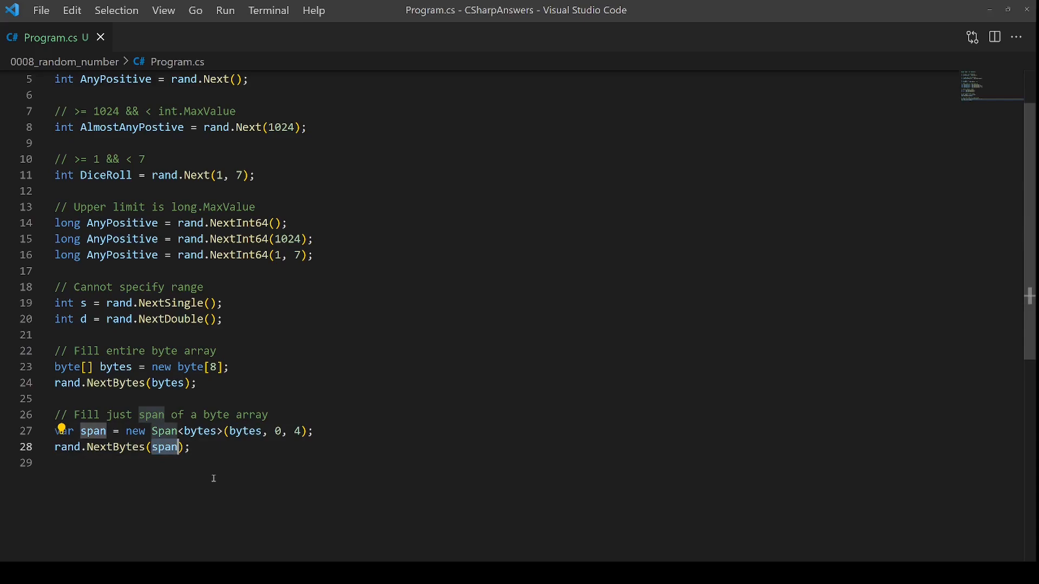
pyautogui.moveTo(216, 476)
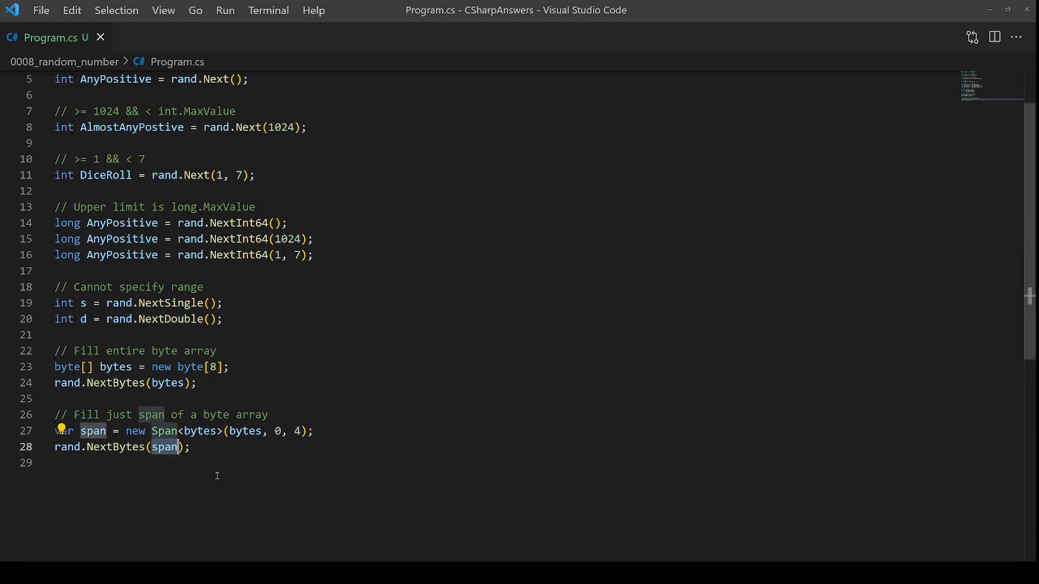